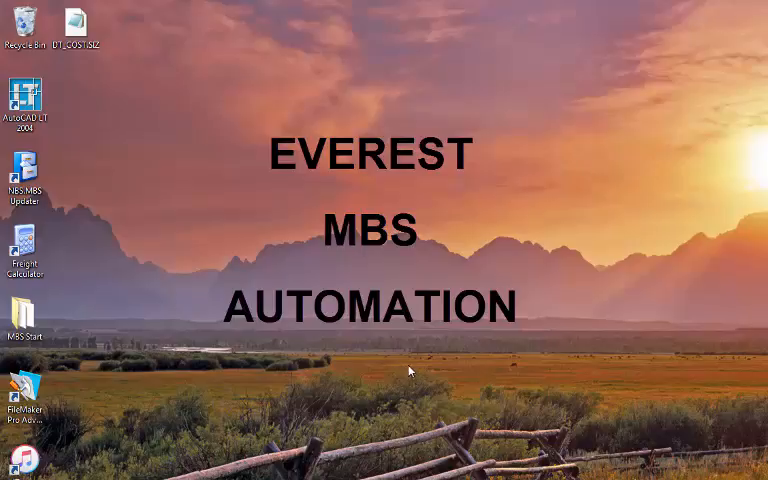
- Launch the Nucor - Designer_EVEREST MBS shortcut from the MBS Start folder
double_click(24, 311)
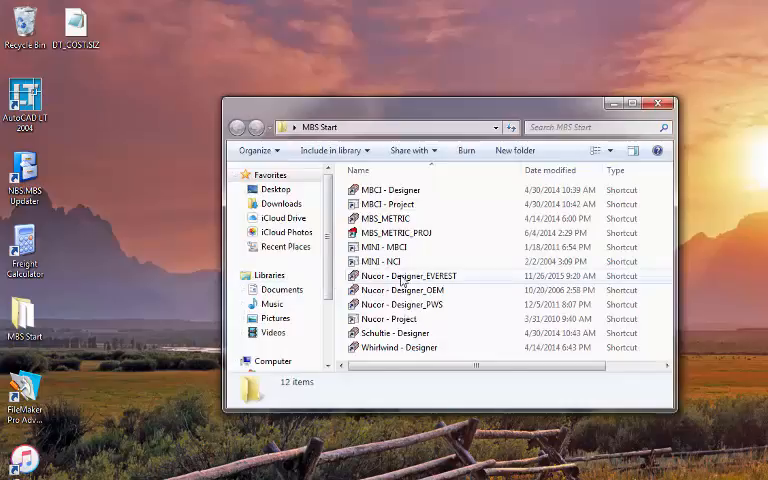
double_click(416, 275)
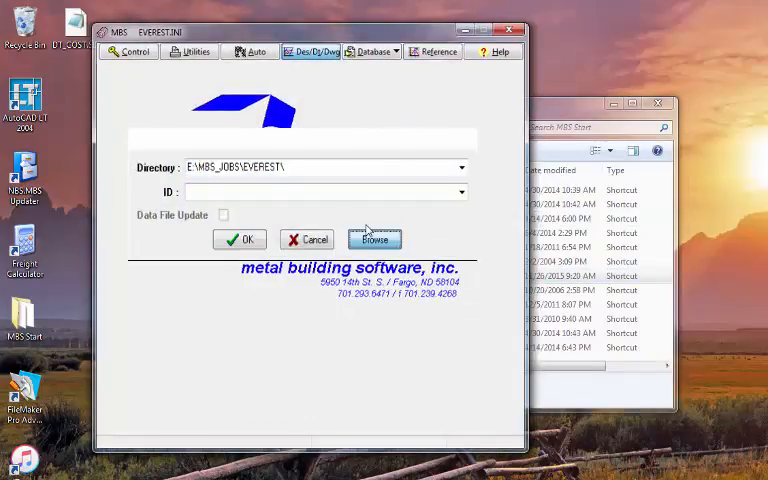
- Confirm the EVEREST jobs directory, open job mark83 and view its job information
left_click(240, 239)
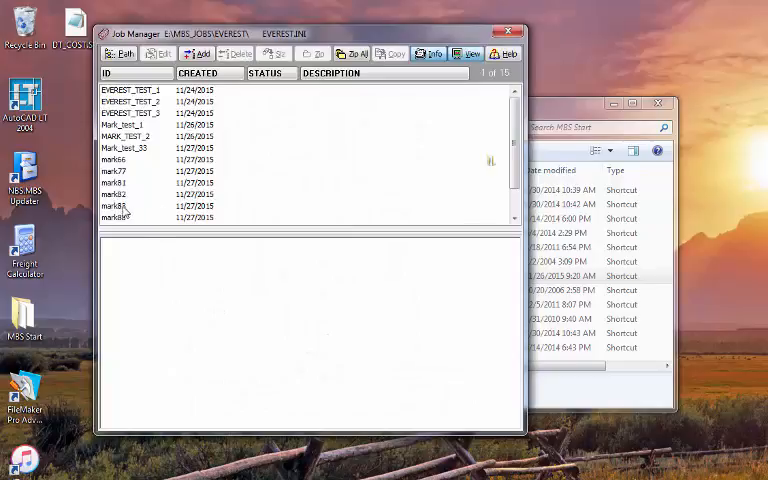
double_click(115, 217)
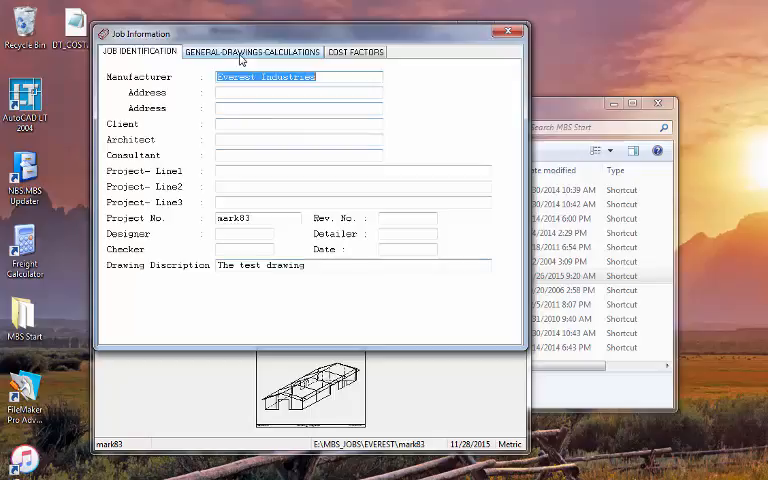
left_click(356, 51)
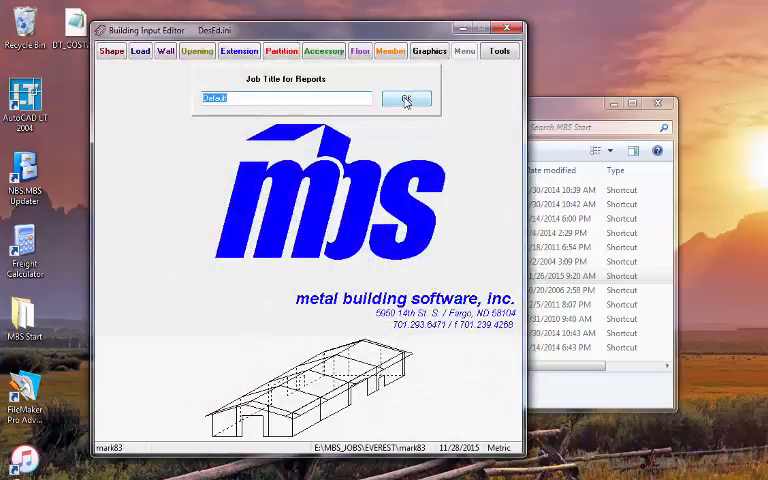
- Accept the default report title and review shape, bay spacing, rigid frames and wall girts before running Design
left_click(407, 99)
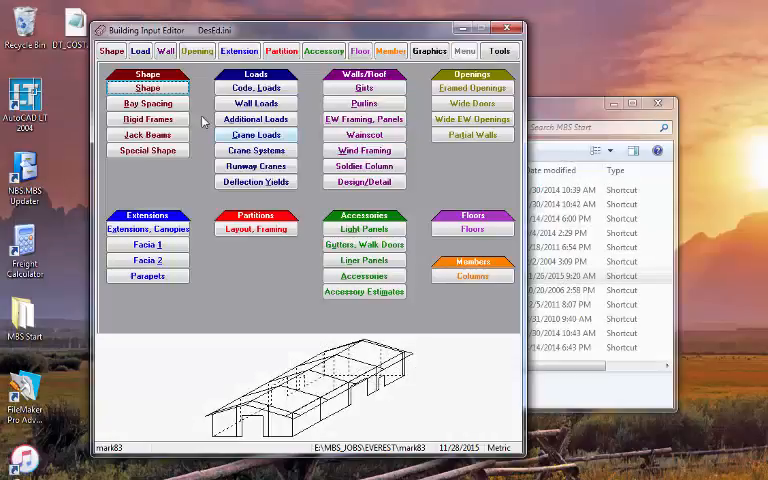
left_click(148, 88)
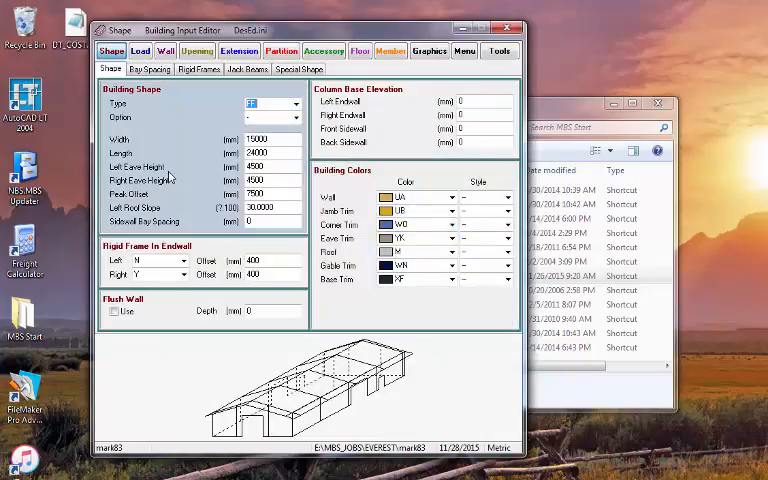
left_click(150, 68)
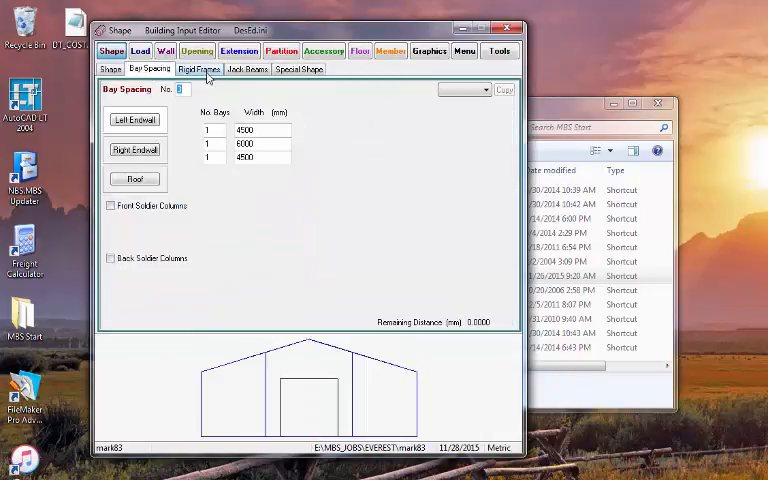
left_click(198, 69)
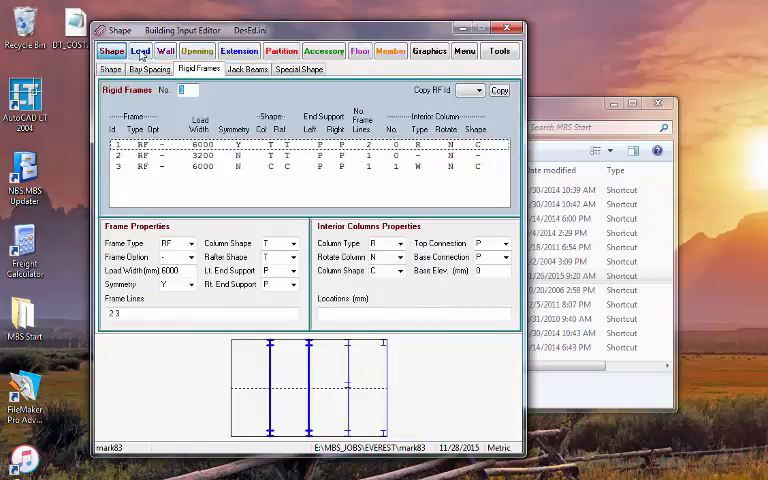
left_click(139, 51)
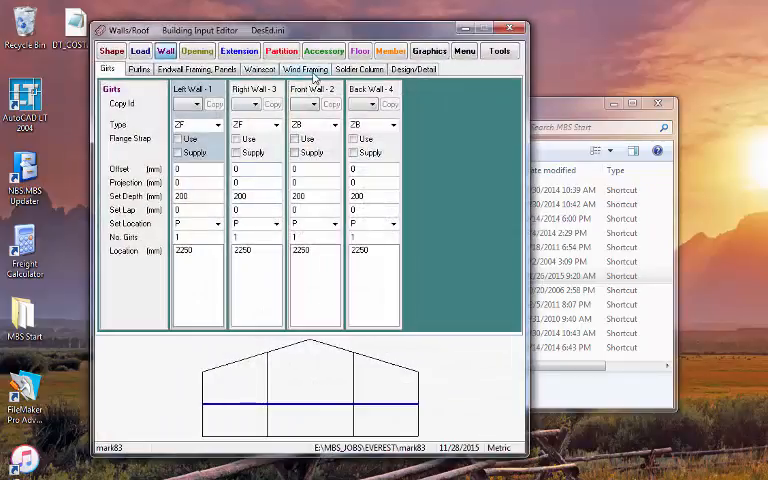
left_click(306, 68)
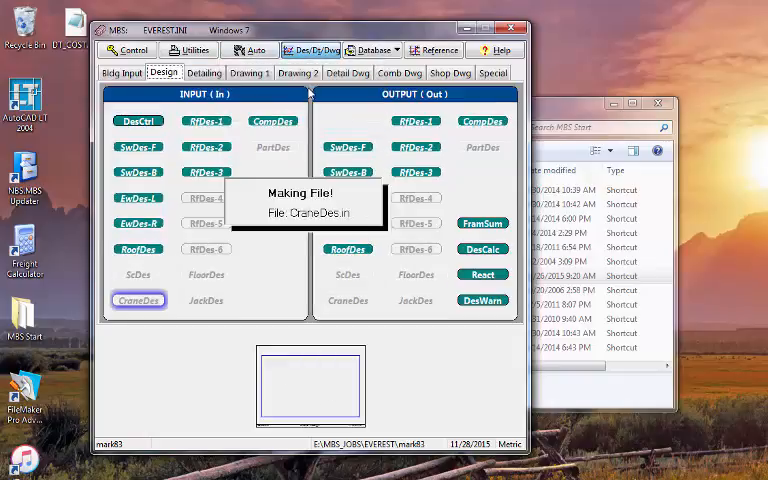
- Process the mark83 design input and output files and proceed to the Detailing run
left_click(348, 147)
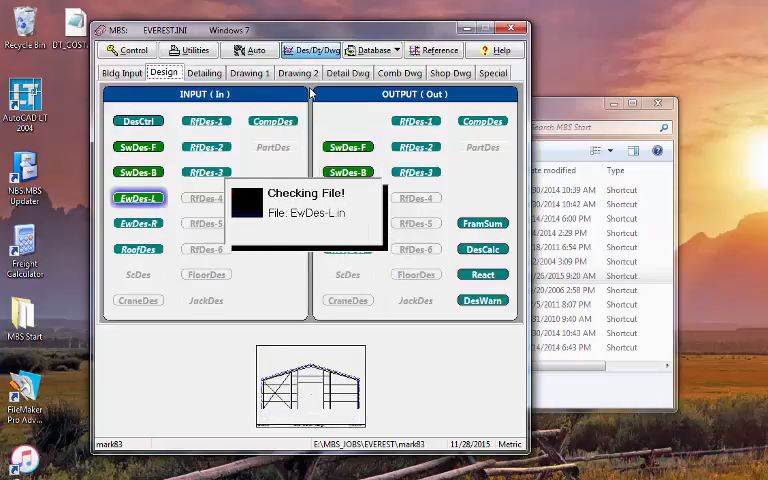
left_click(139, 223)
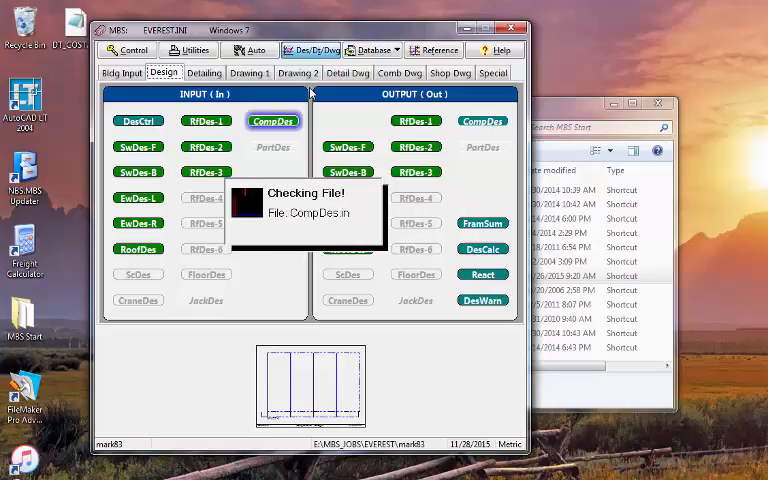
left_click(273, 147)
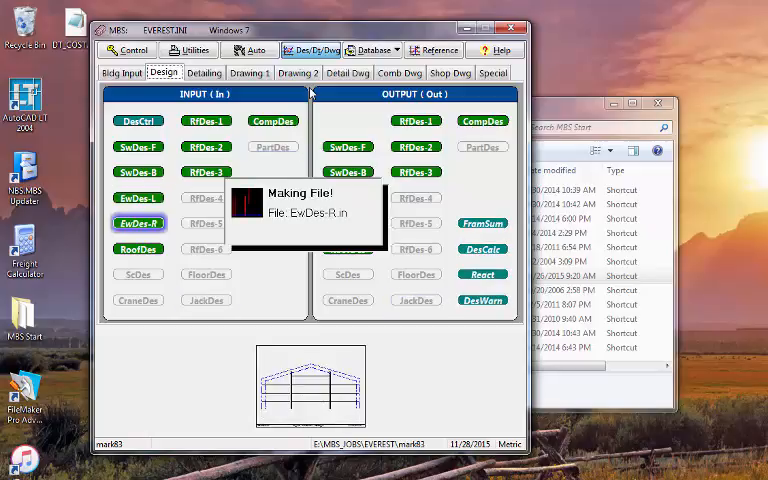
left_click(482, 222)
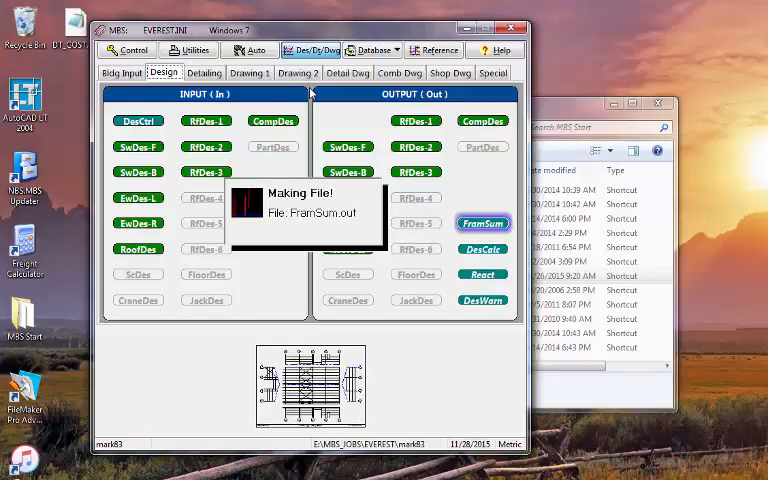
left_click(482, 299)
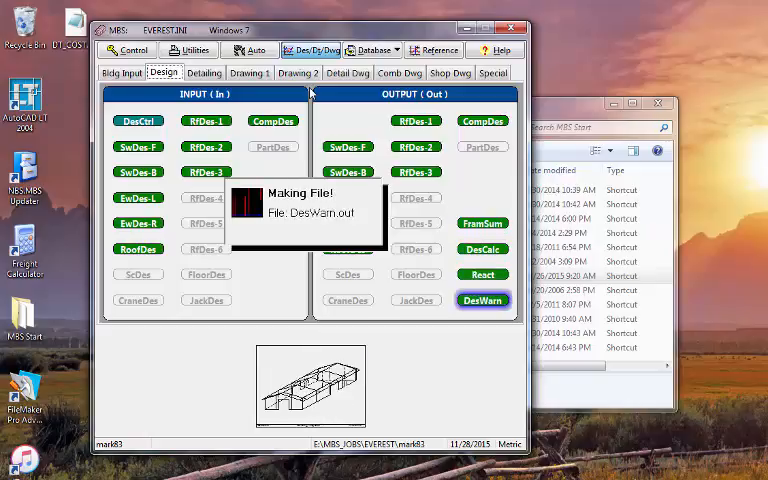
left_click(203, 72)
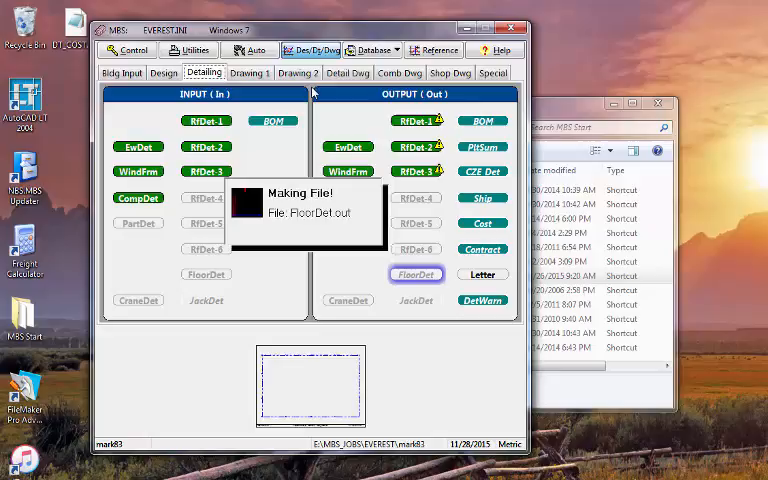
- Run detailing and acknowledge the rigid frame warnings so Drawing 1 starts making DXF files
left_click(273, 121)
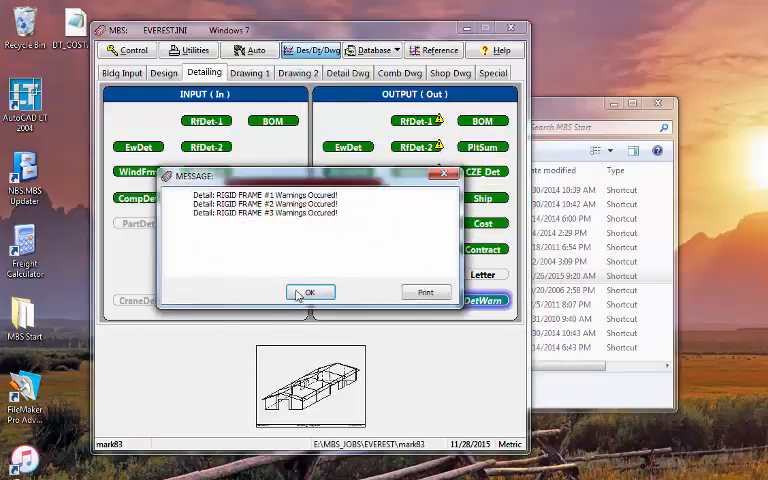
left_click(310, 291)
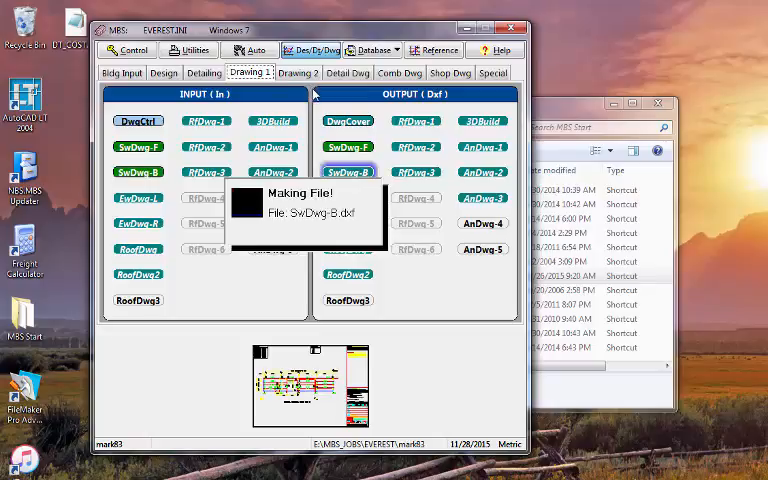
- Create the SwDwg, EwDwg, RfDwg, RoofDwg and AnDwg files and continue into Drawing 2
left_click(138, 197)
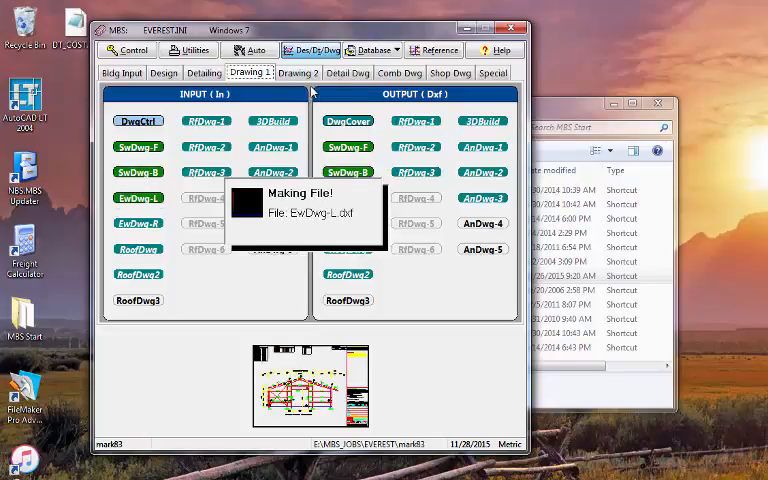
mouse_move(345, 158)
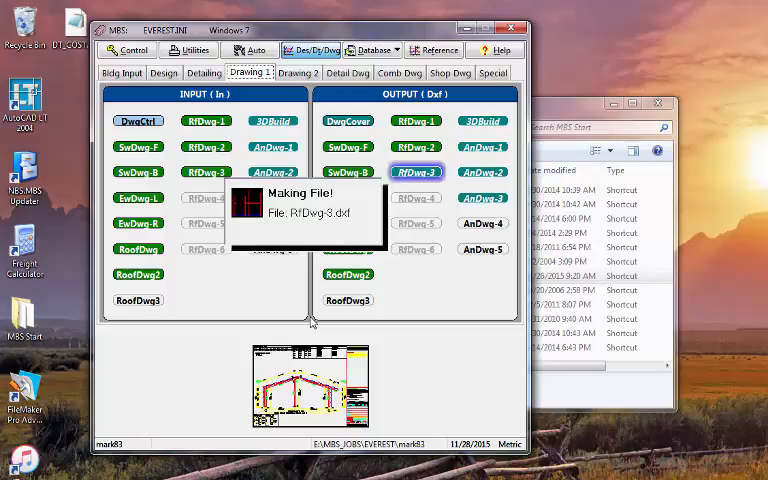
left_click(273, 120)
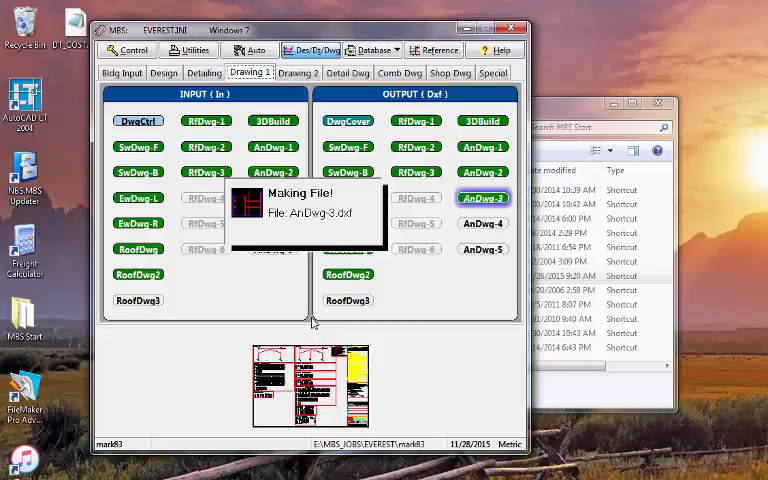
left_click(297, 72)
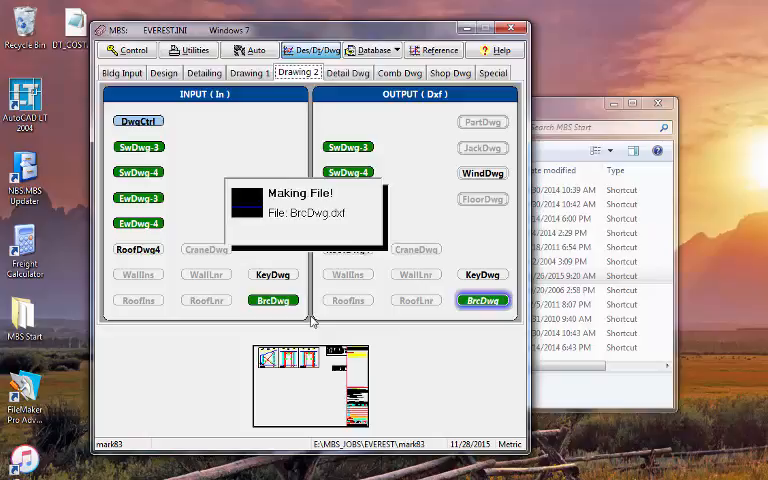
- Finish detail drawings DtDwg-1 to 3 and bring up the Shop Dwg generators
left_click(348, 72)
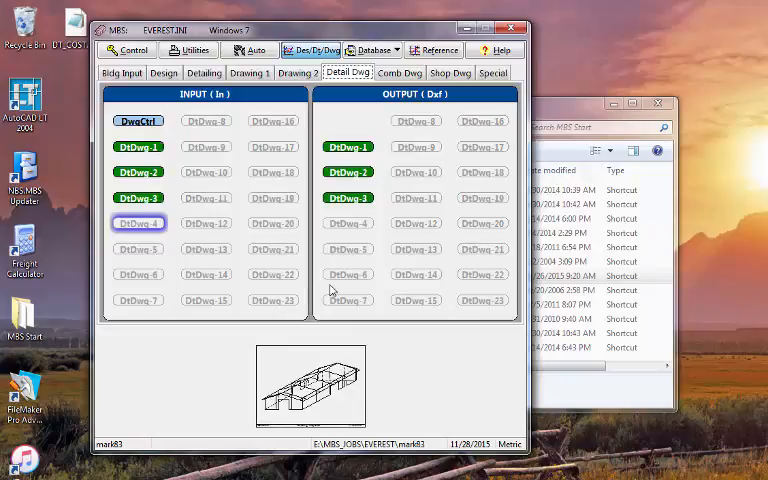
mouse_move(313, 93)
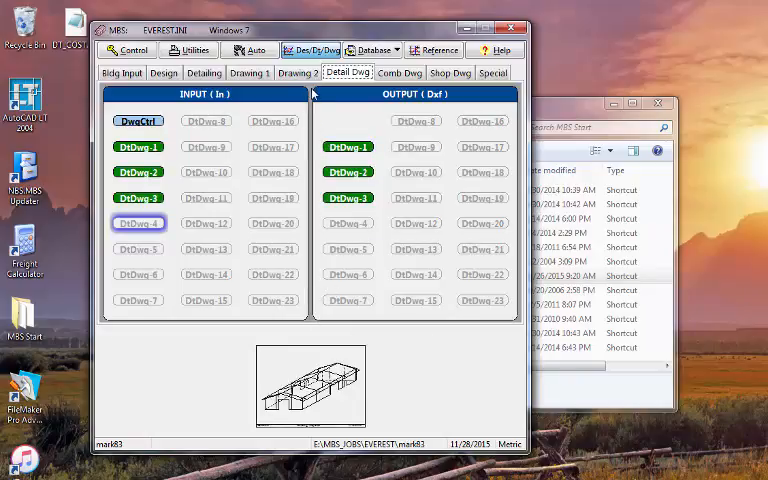
left_click(450, 72)
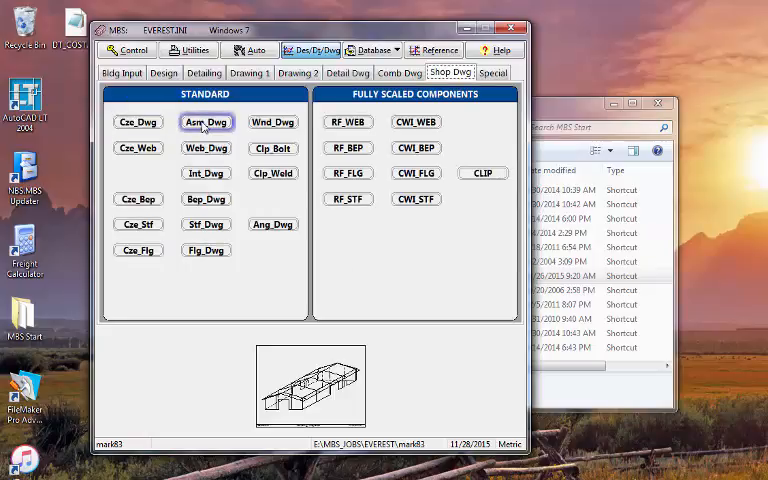
- Generate the rigid frame assembly shop drawings and view the SC-1A drawing in DxfView
left_click(206, 121)
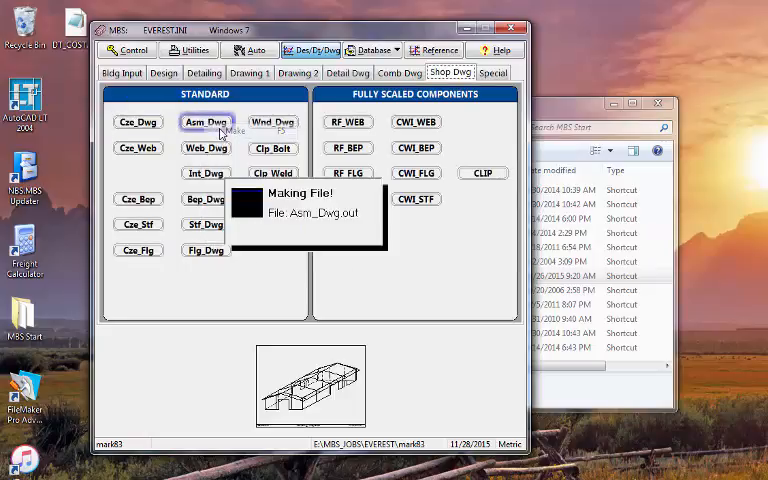
left_click(206, 122)
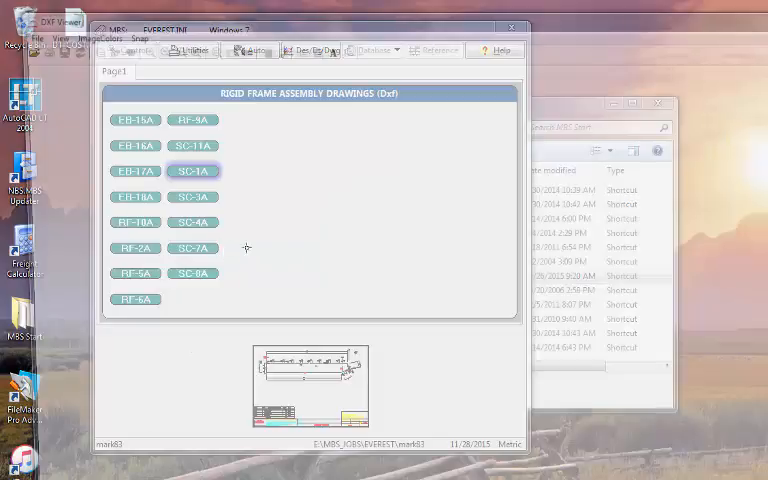
double_click(194, 170)
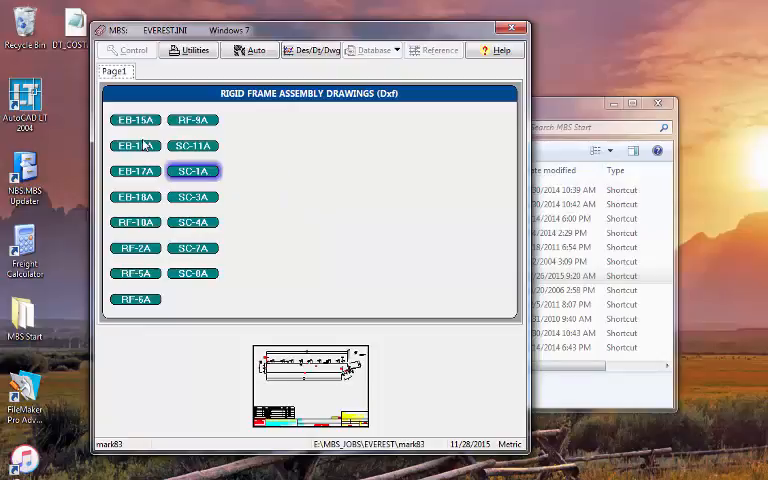
- Check a rigid frame drawing's options, then switch to the detailing inputs and outputs
right_click(135, 273)
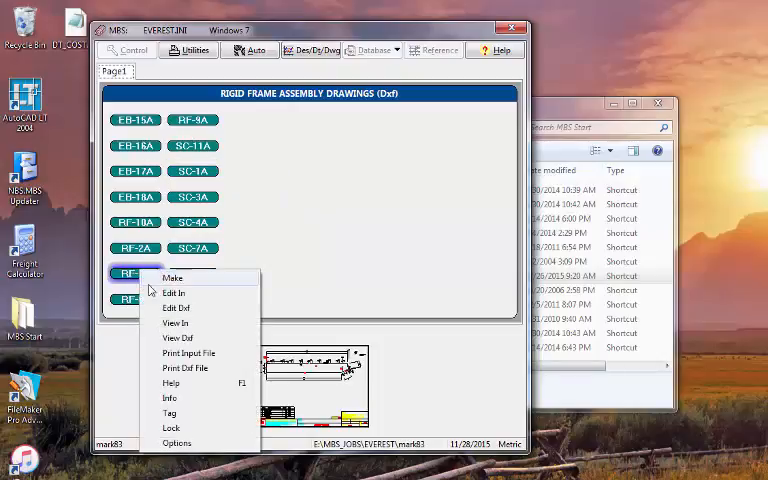
left_click(178, 337)
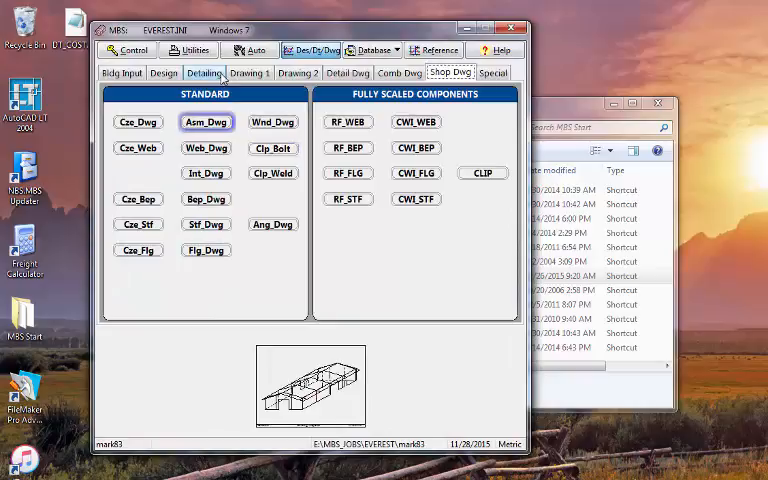
left_click(204, 72)
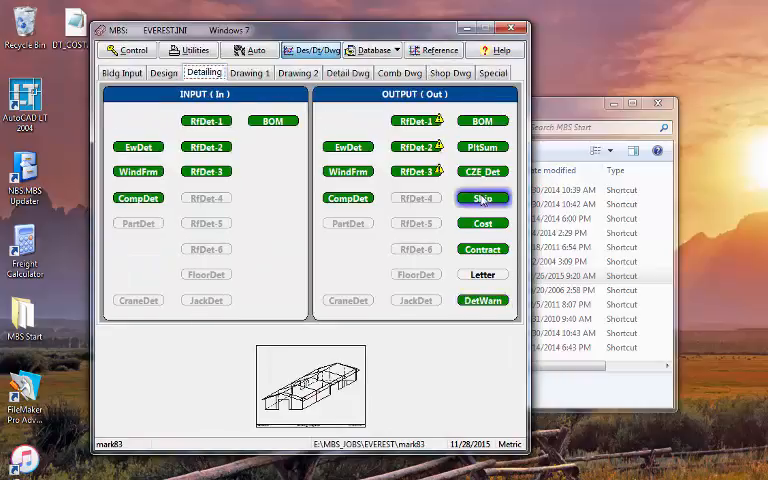
- Open the mark83 Ship.out list and scroll through its shipping entries
left_click(482, 197)
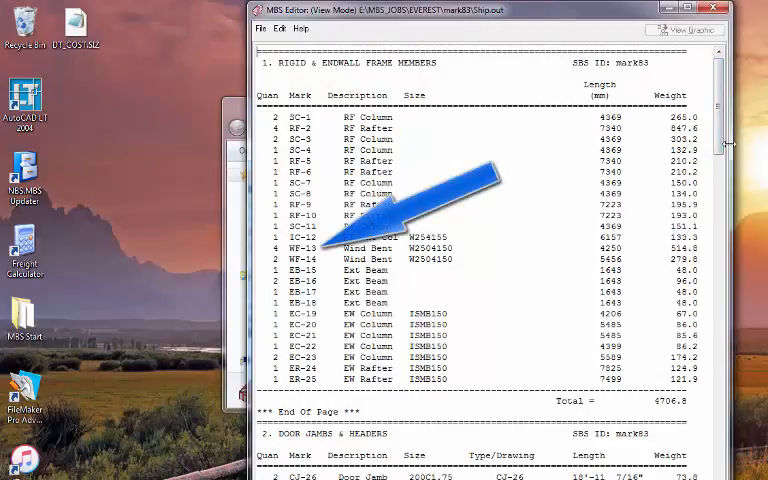
scroll("down", 3)
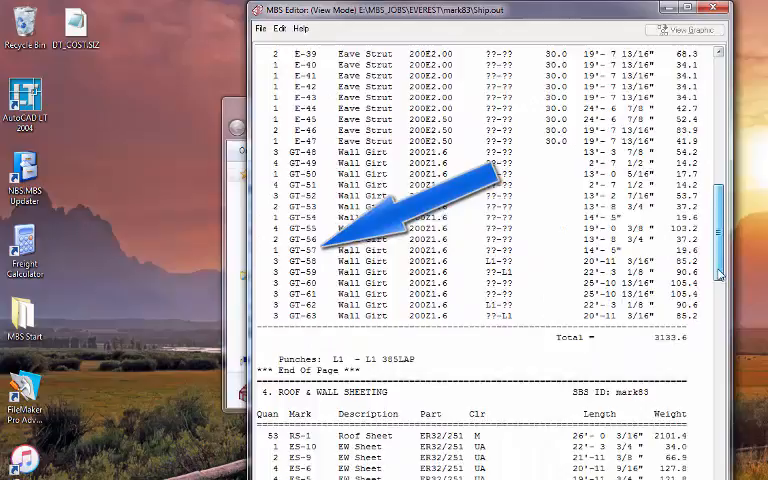
scroll("down", 3)
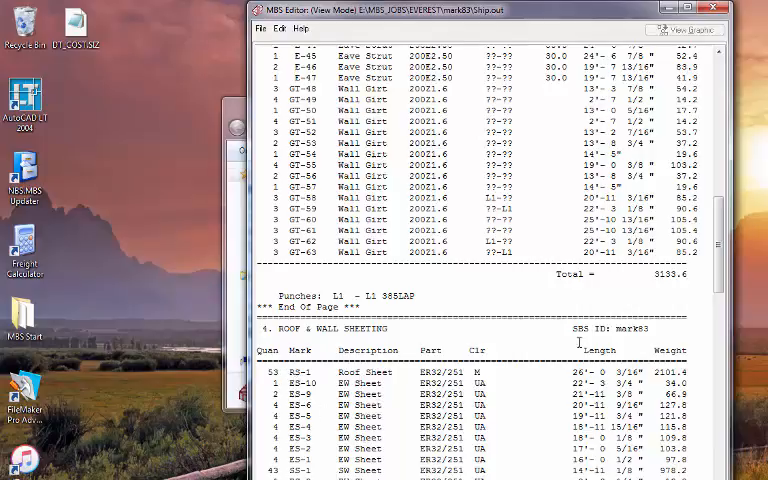
scroll("down", 3)
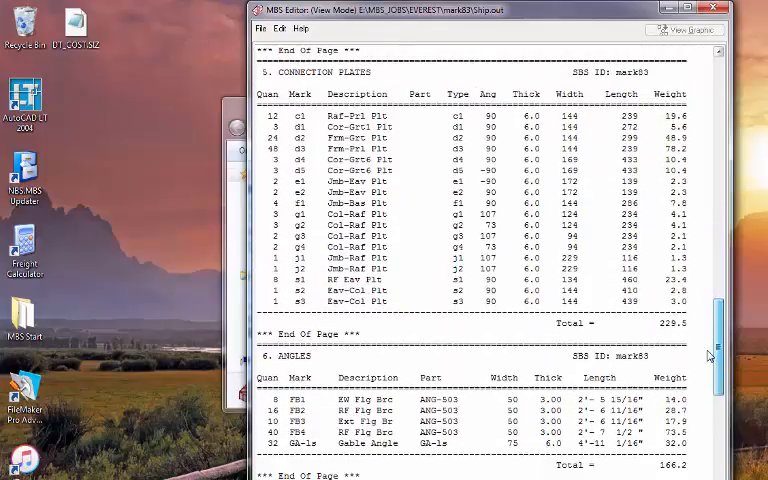
scroll("down", 3)
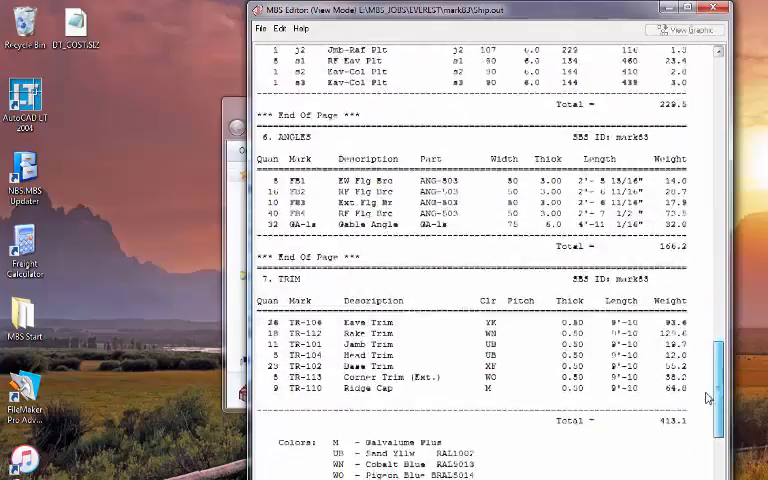
scroll("down", 3)
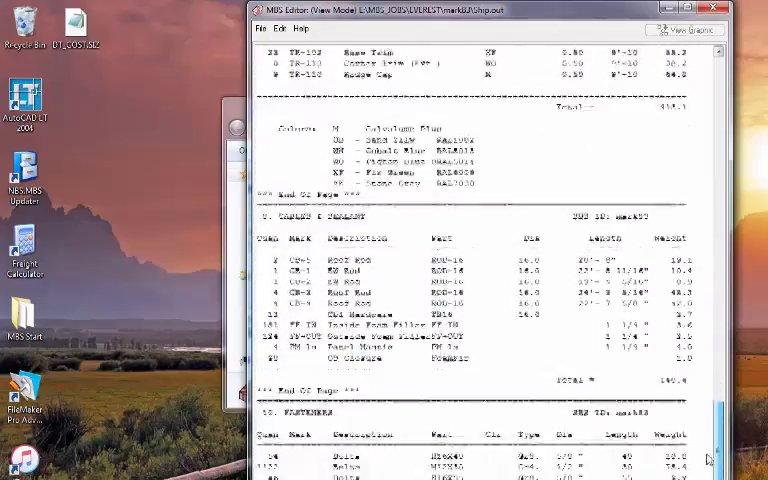
scroll("down", 3)
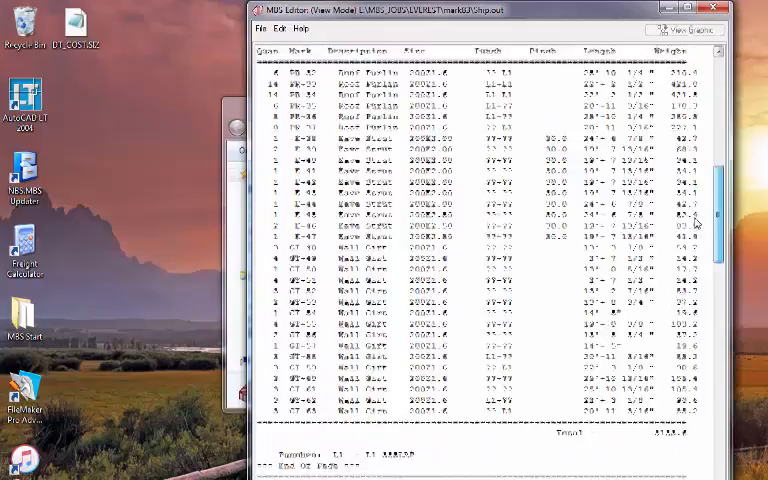
scroll("up", 3)
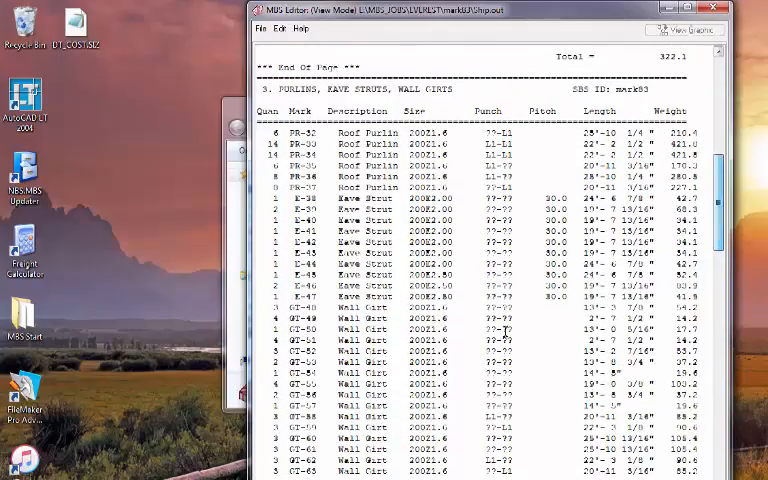
- Highlight the GT-49 wall girt row, then close the ship list editor
left_click(300, 318)
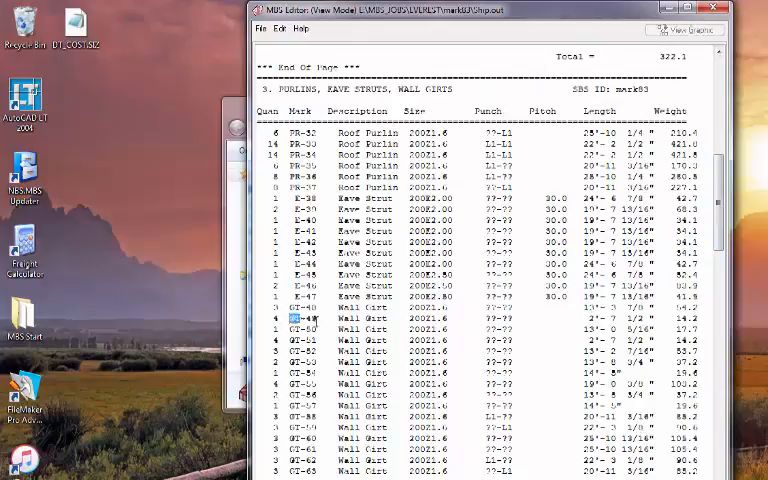
left_click(340, 318)
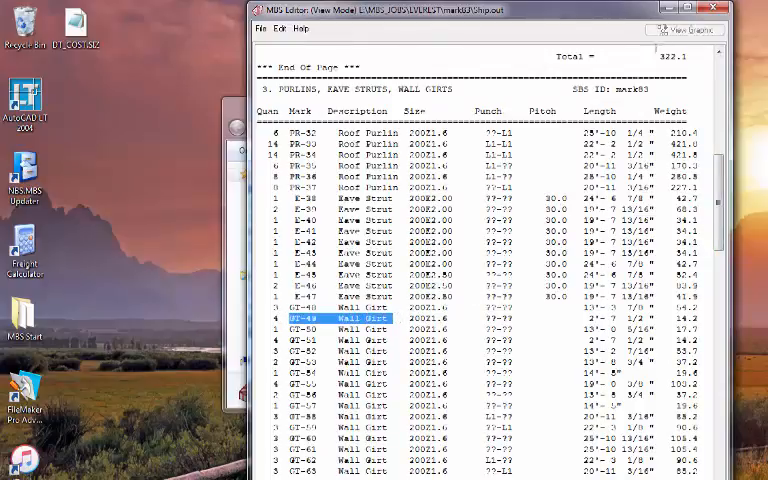
left_click(137, 121)
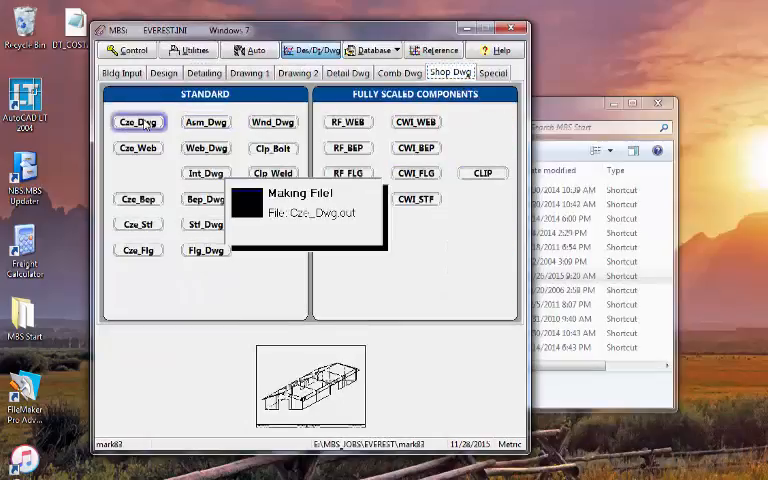
- Generate the Cze_Dwg cold-formed section drawings and view the GT-49 drawing in DxfView
left_click(137, 121)
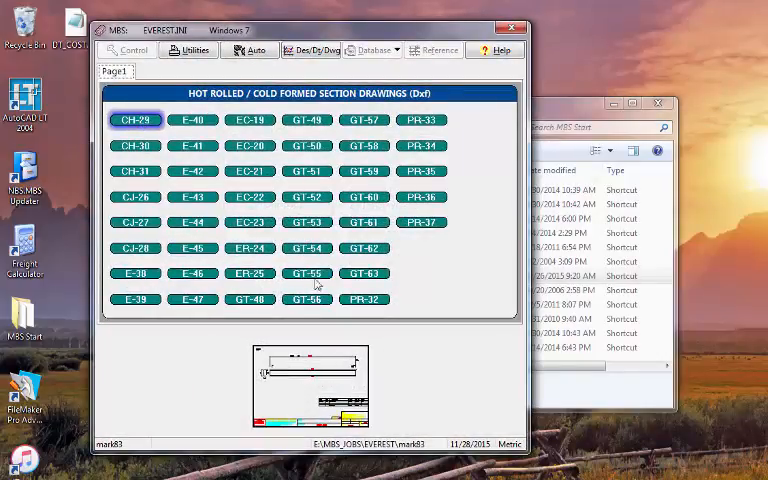
right_click(307, 119)
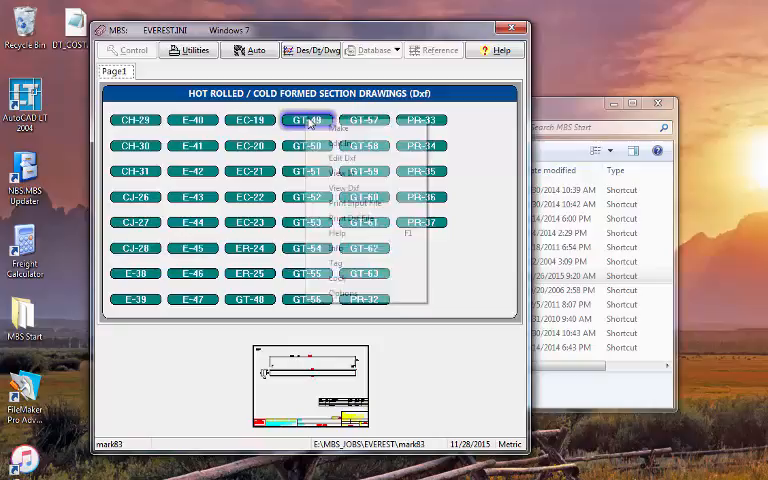
left_click(342, 187)
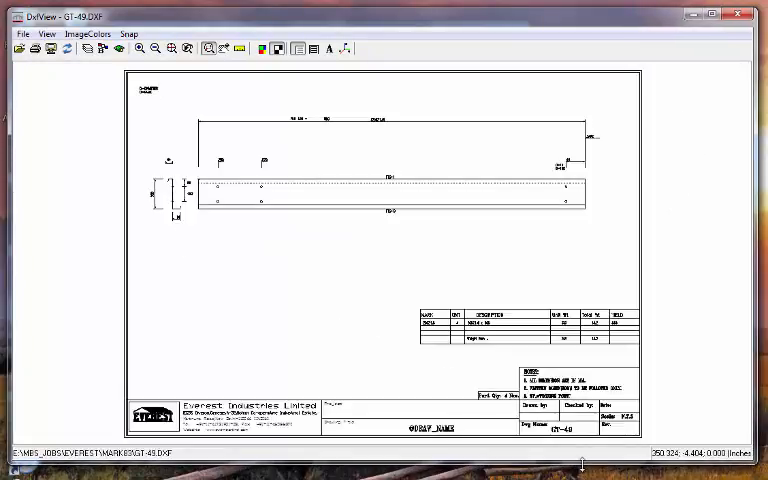
mouse_move(584, 463)
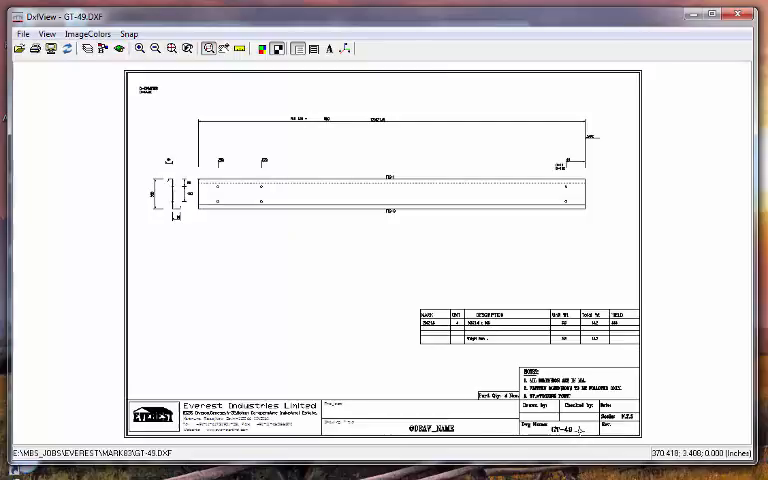
mouse_move(493, 408)
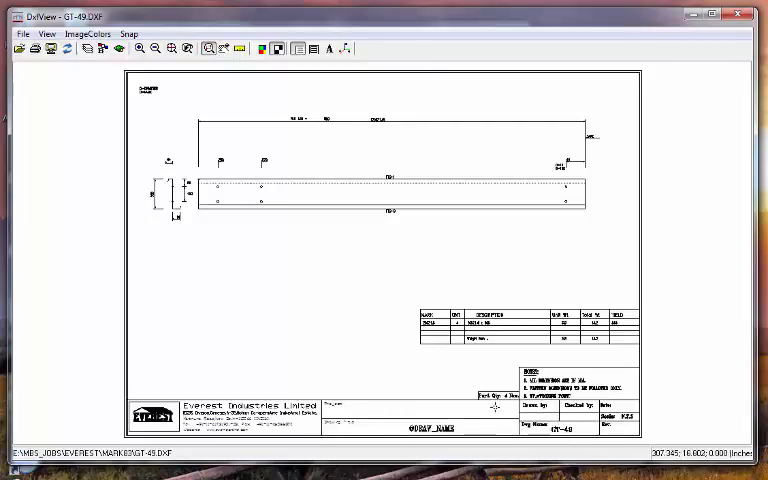
mouse_move(463, 347)
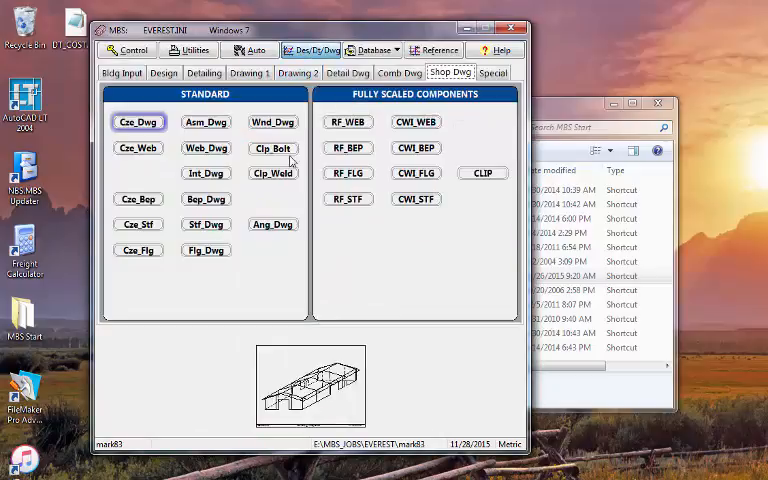
- View the EwDwg-L left endwall drawing from the Drawing 1 outputs
left_click(250, 72)
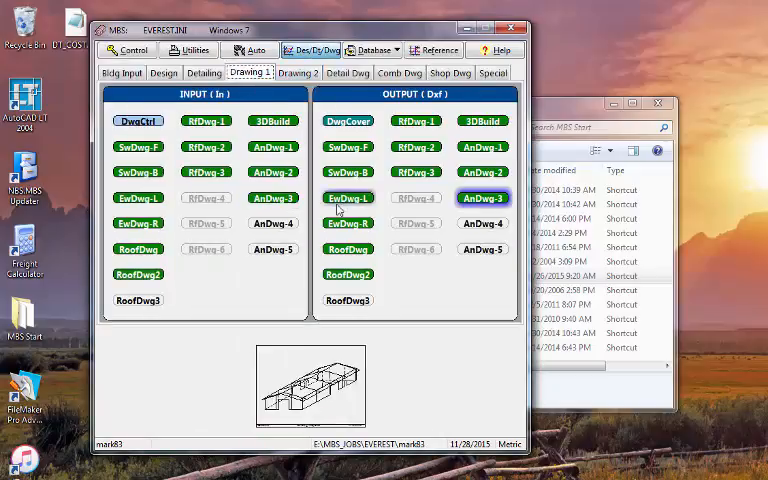
right_click(348, 198)
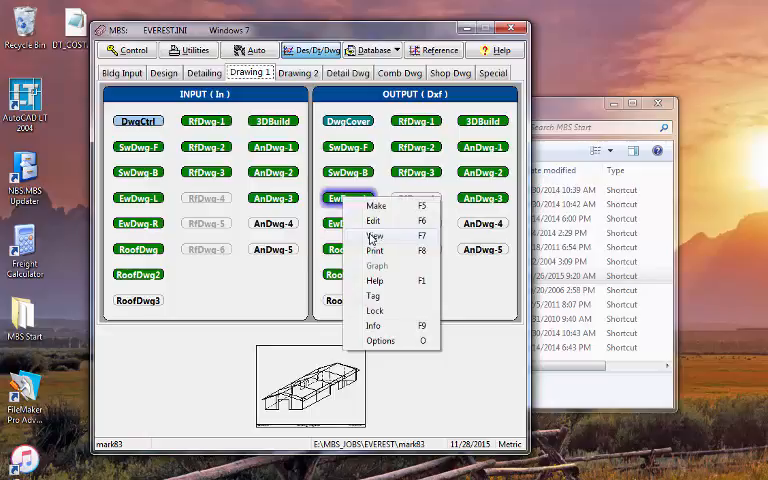
left_click(375, 234)
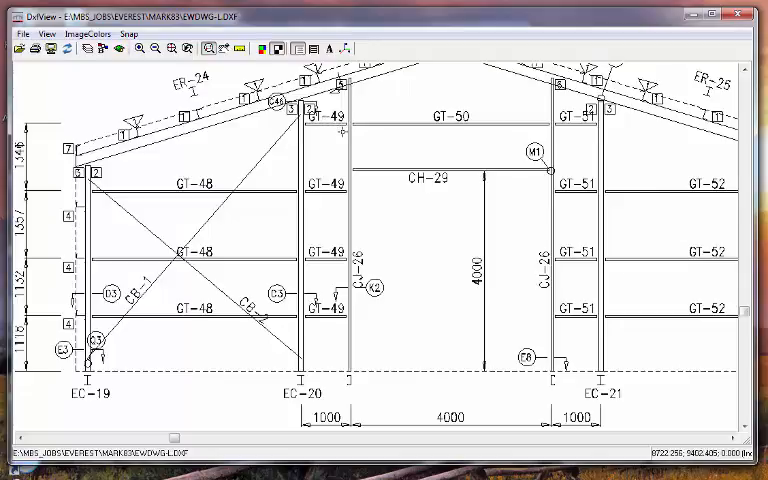
mouse_move(343, 128)
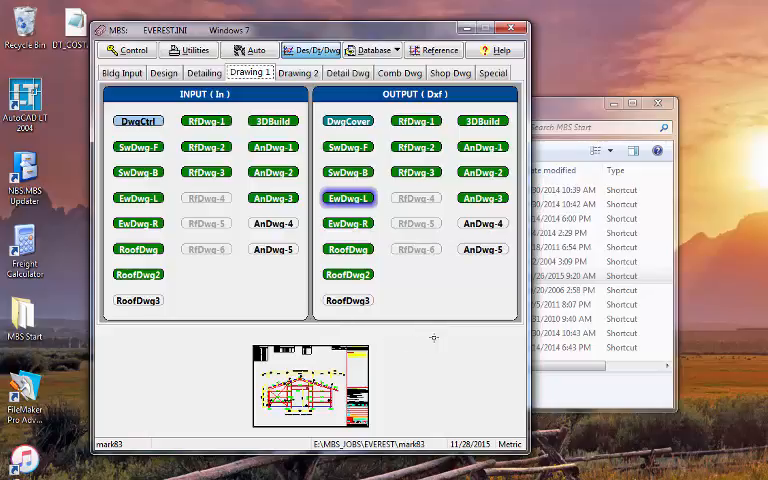
mouse_move(316, 325)
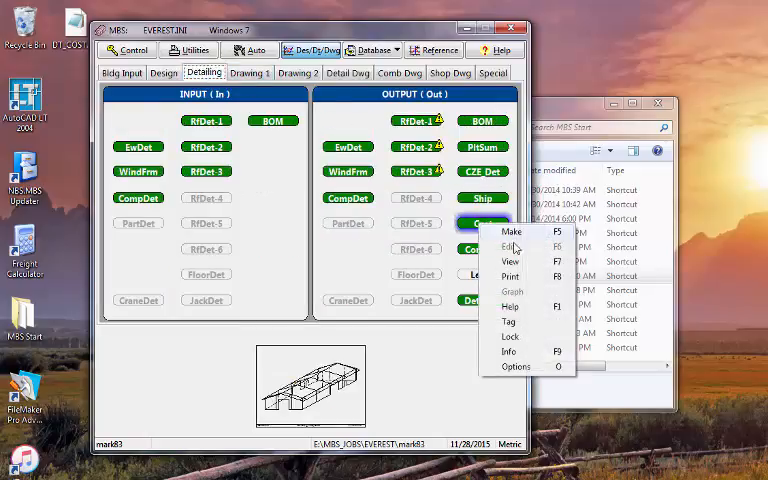
- View Cost.out and scroll through the Building Weight & Price Summary totals
left_click(510, 261)
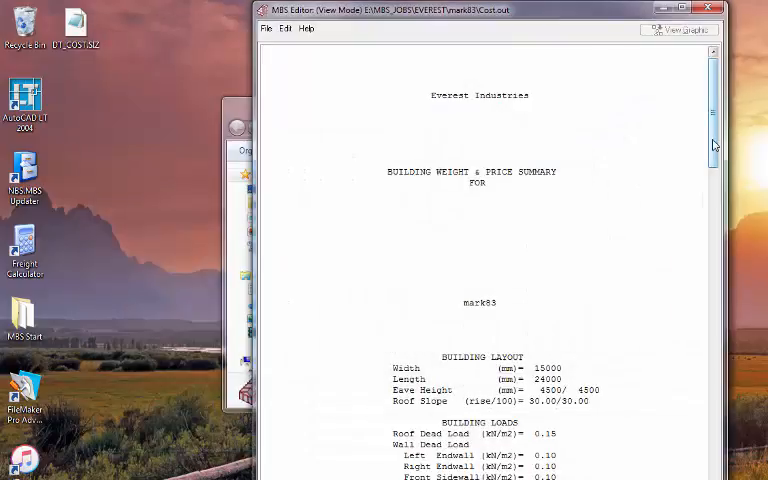
scroll("down", 3)
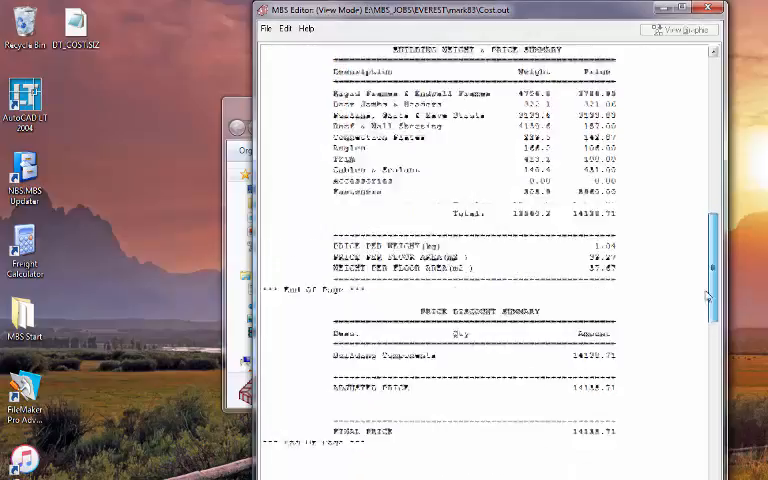
scroll("up", 3)
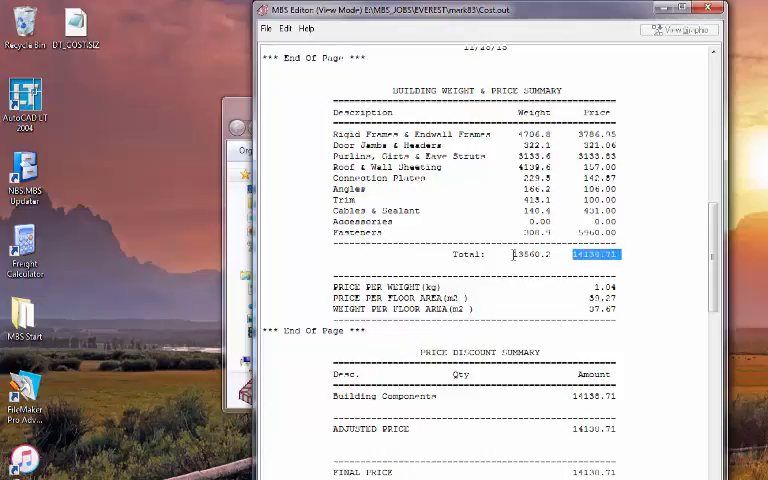
scroll("down", 3)
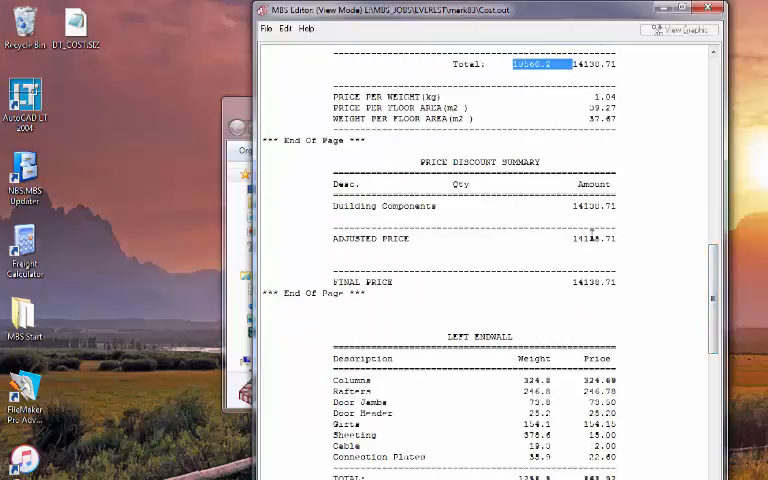
mouse_move(546, 240)
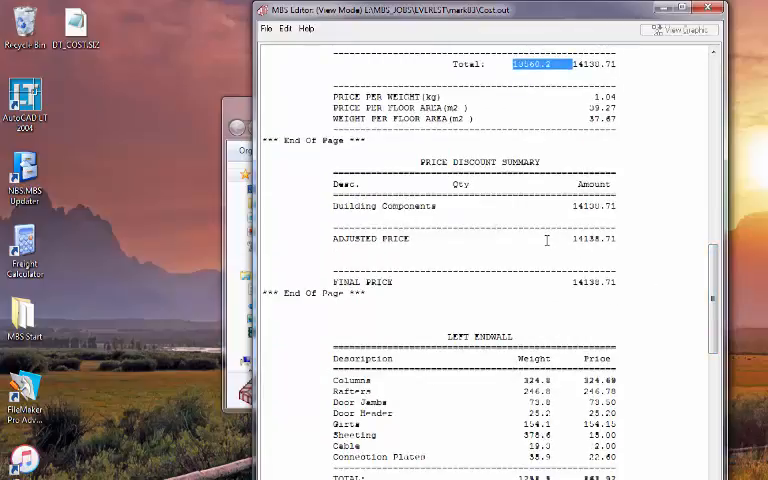